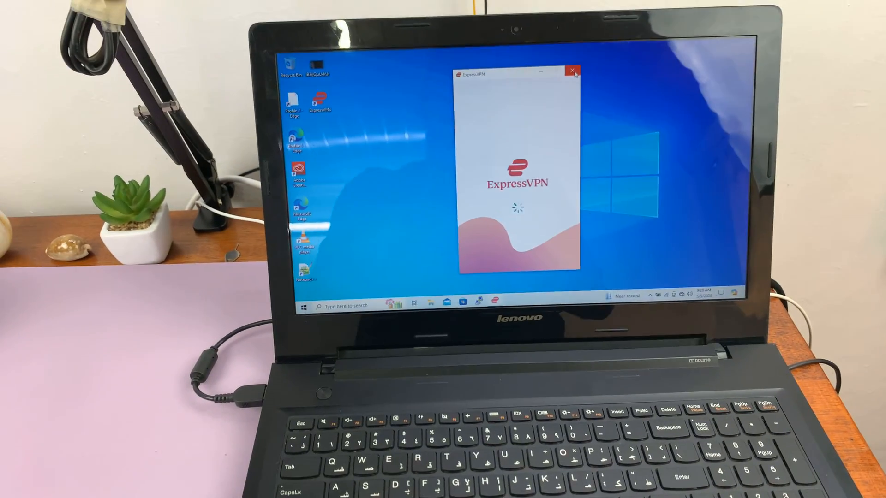
# - Close the ExpressVPN window, leaving the empty desktop
pyautogui.click(573, 70)
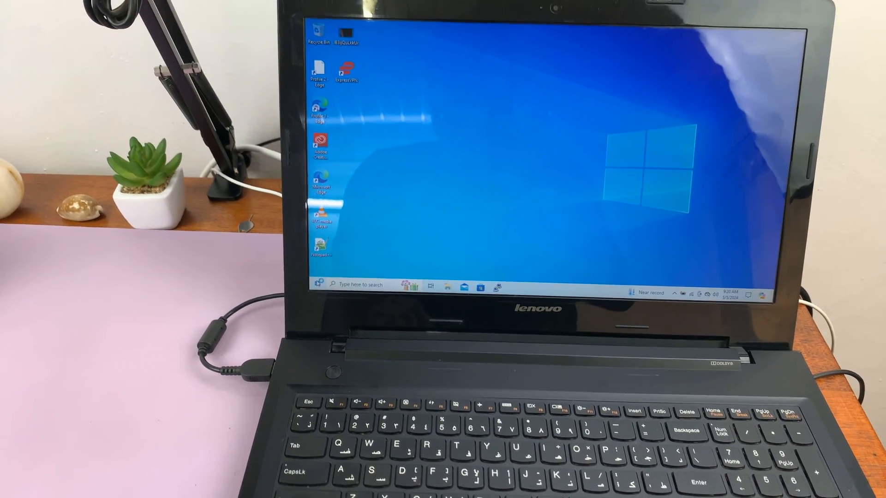
# - Restart the laptop from the Start power menu into the recovery Choose an option screen
pyautogui.click(320, 293)
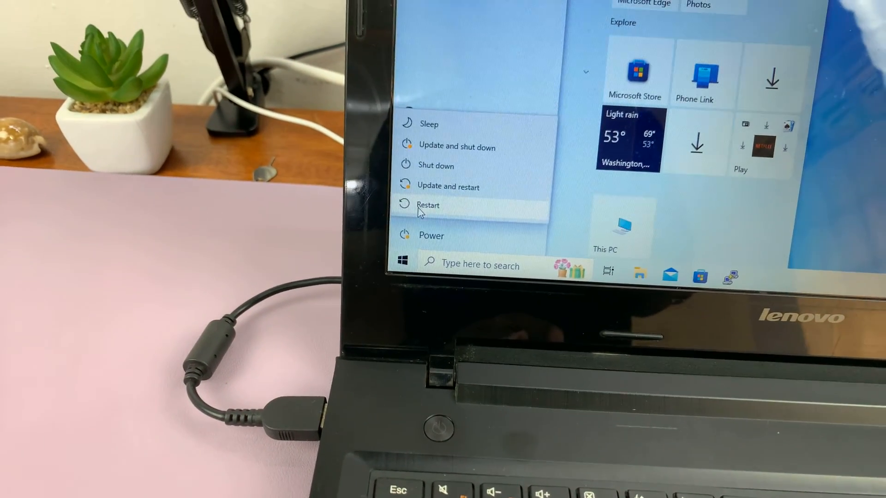
pyautogui.moveTo(428, 213)
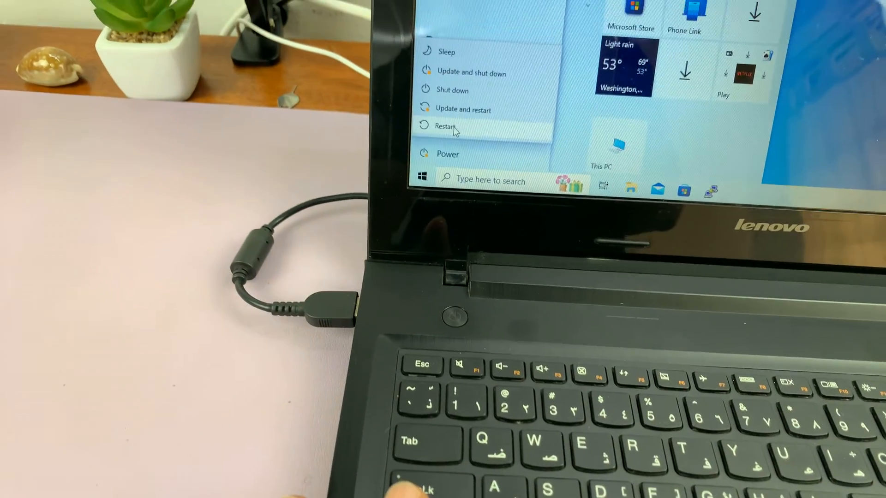
pyautogui.click(445, 126)
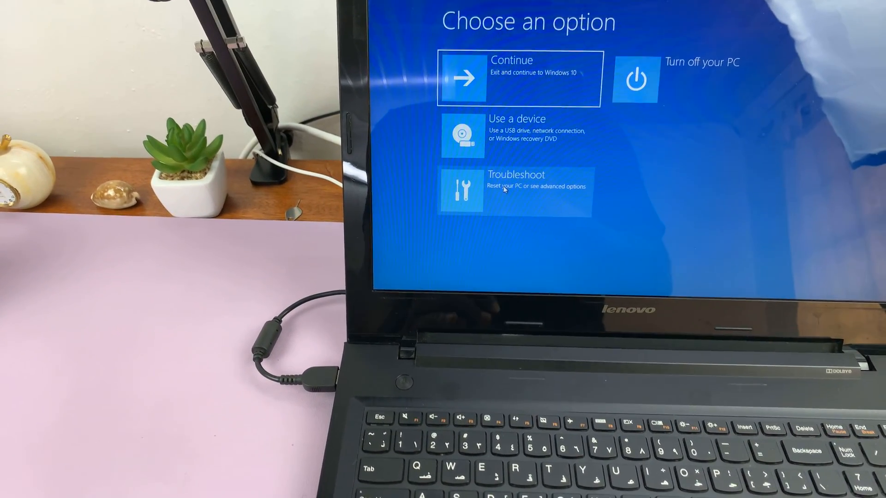
# - Go to the Troubleshoot screen from Choose an option
pyautogui.click(511, 186)
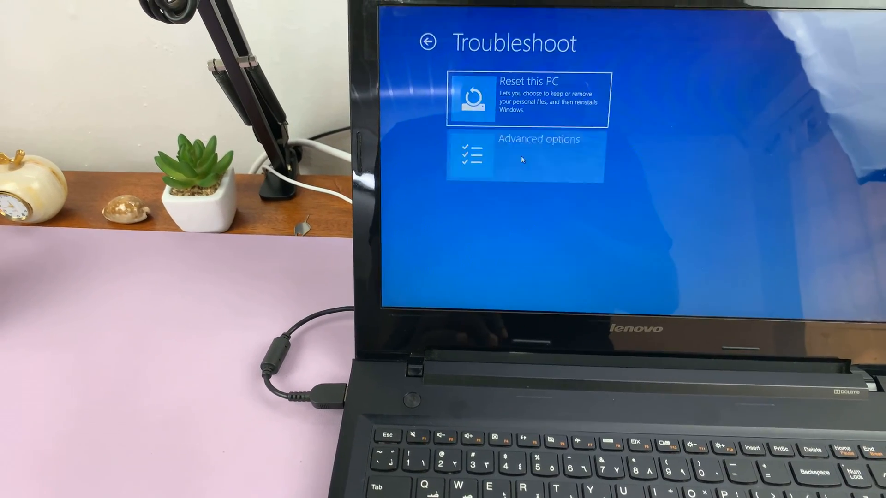
# - Go through Advanced options to the UEFI Firmware Settings restart page
pyautogui.click(525, 152)
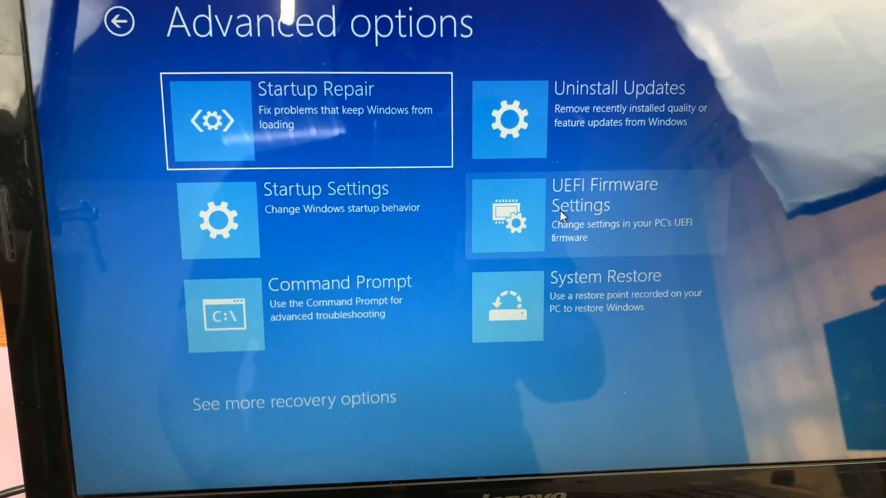
pyautogui.click(588, 215)
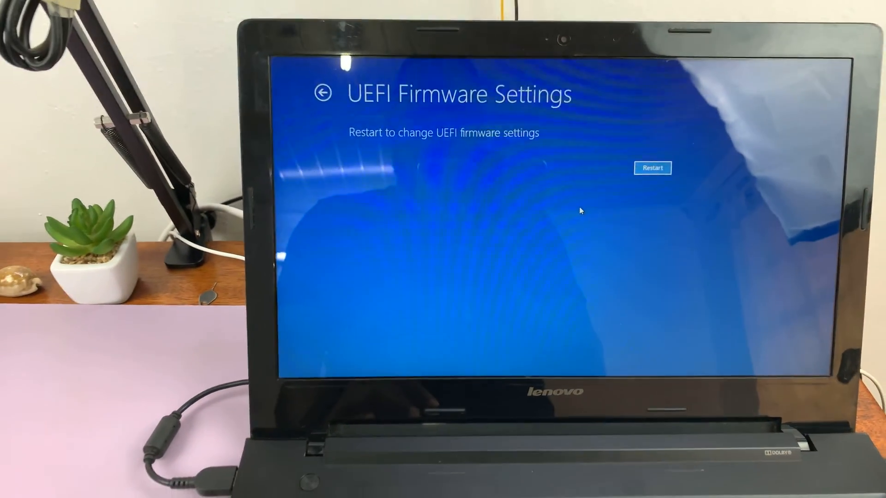